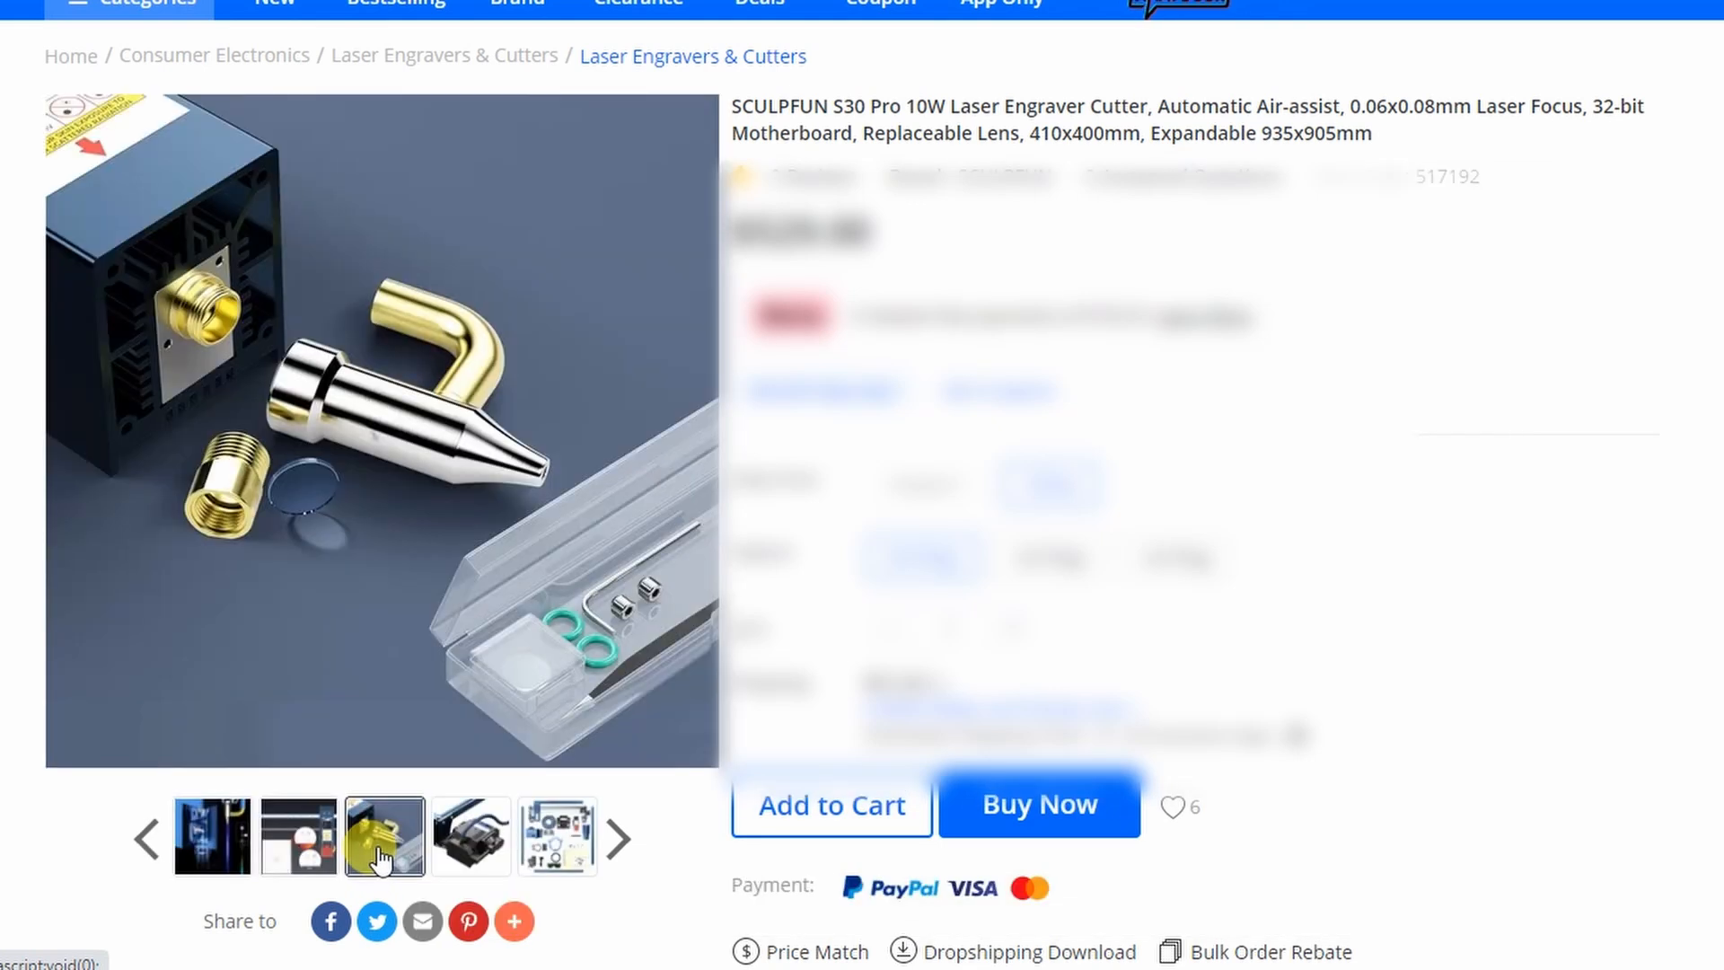
# - Enter M8 as the custom button's G-code, captioned and tooltipped 'M8 - Air'
pyautogui.click(470, 836)
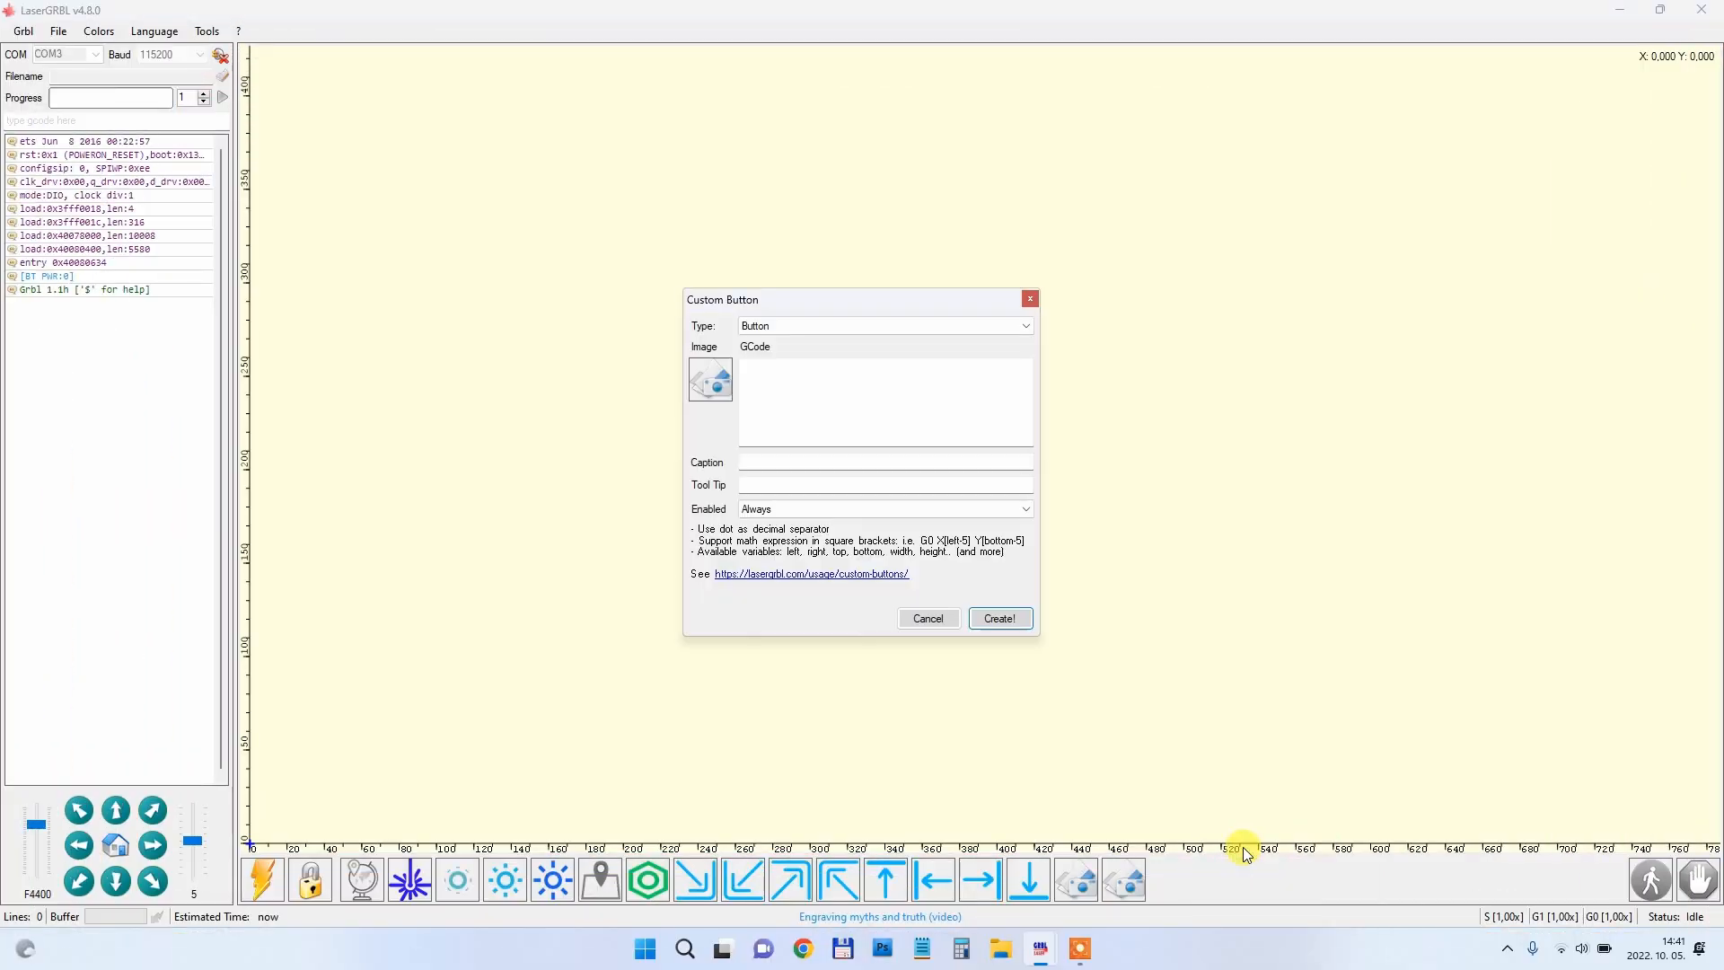
pyautogui.write('M')
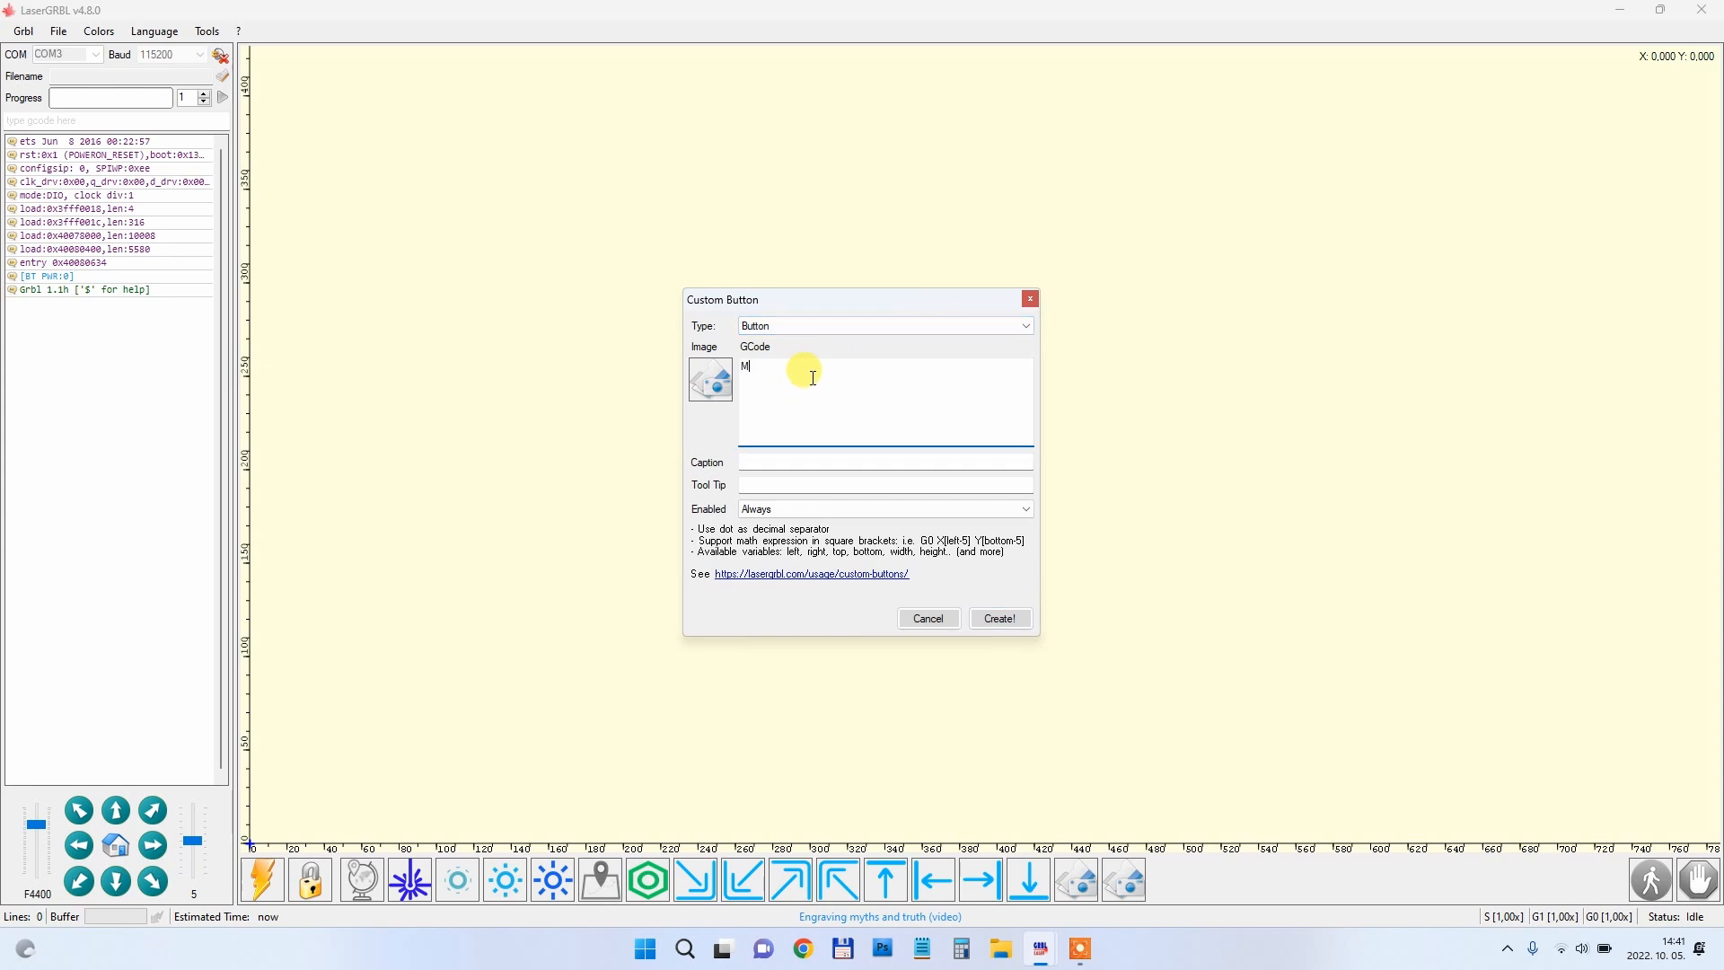
pyautogui.write('8')
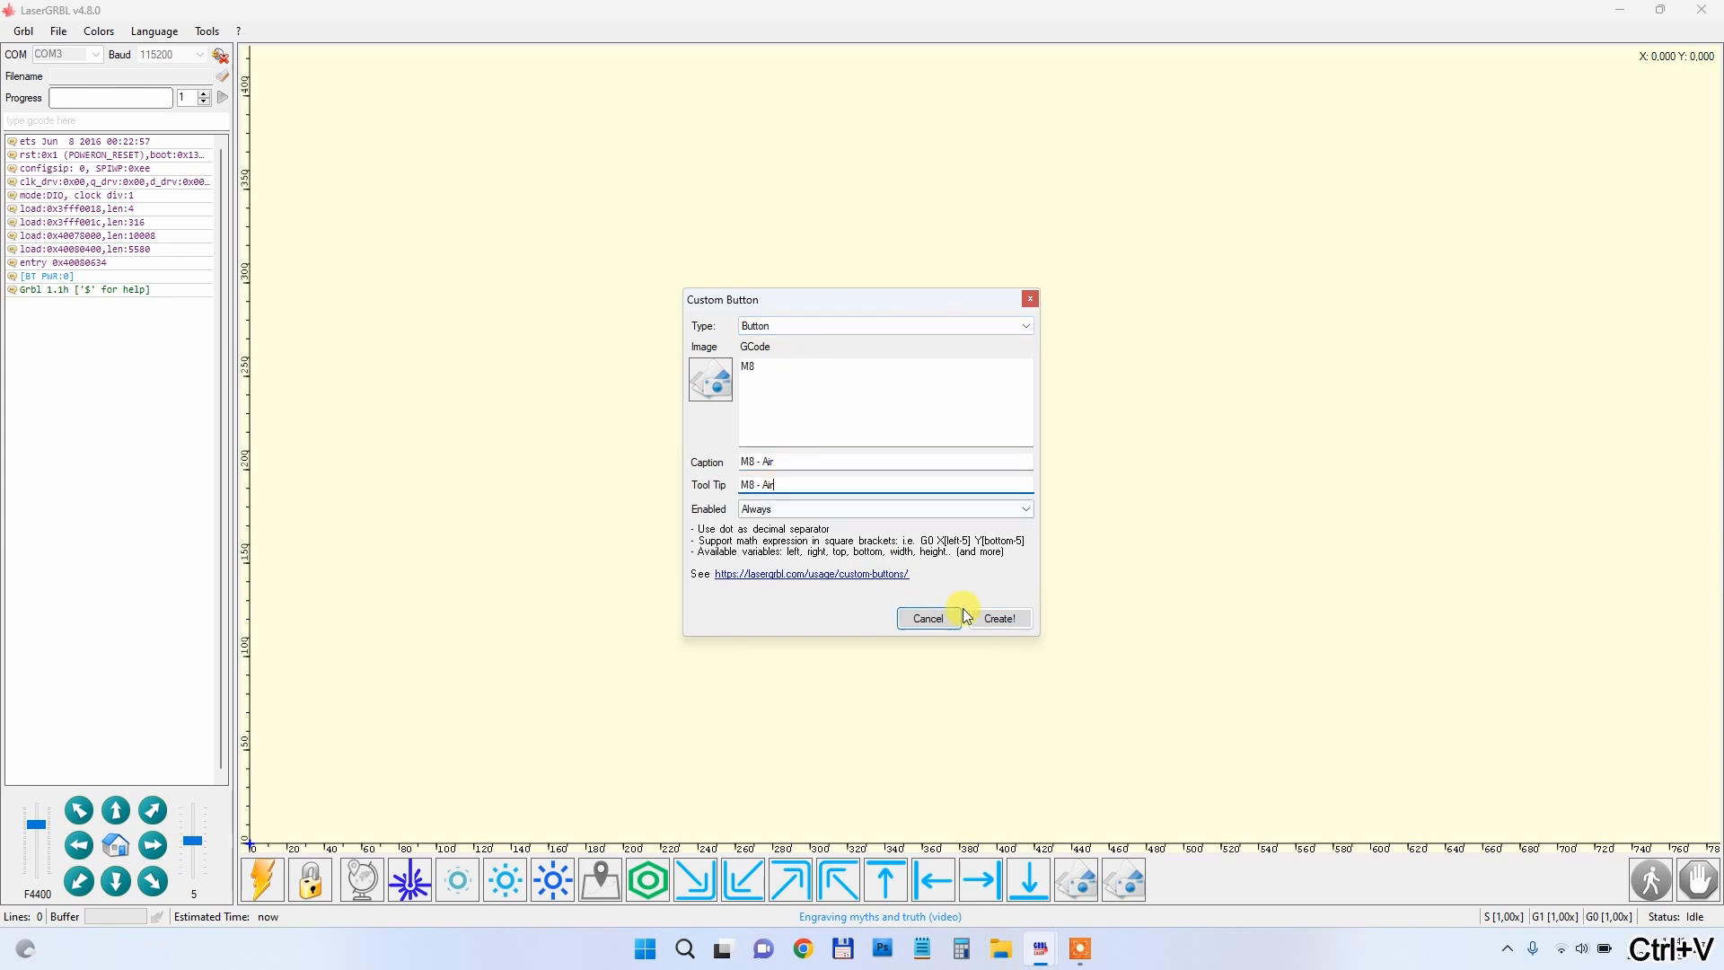
# - Add a second custom button with G-code M9 and caption 'M9 - no air'
pyautogui.click(998, 618)
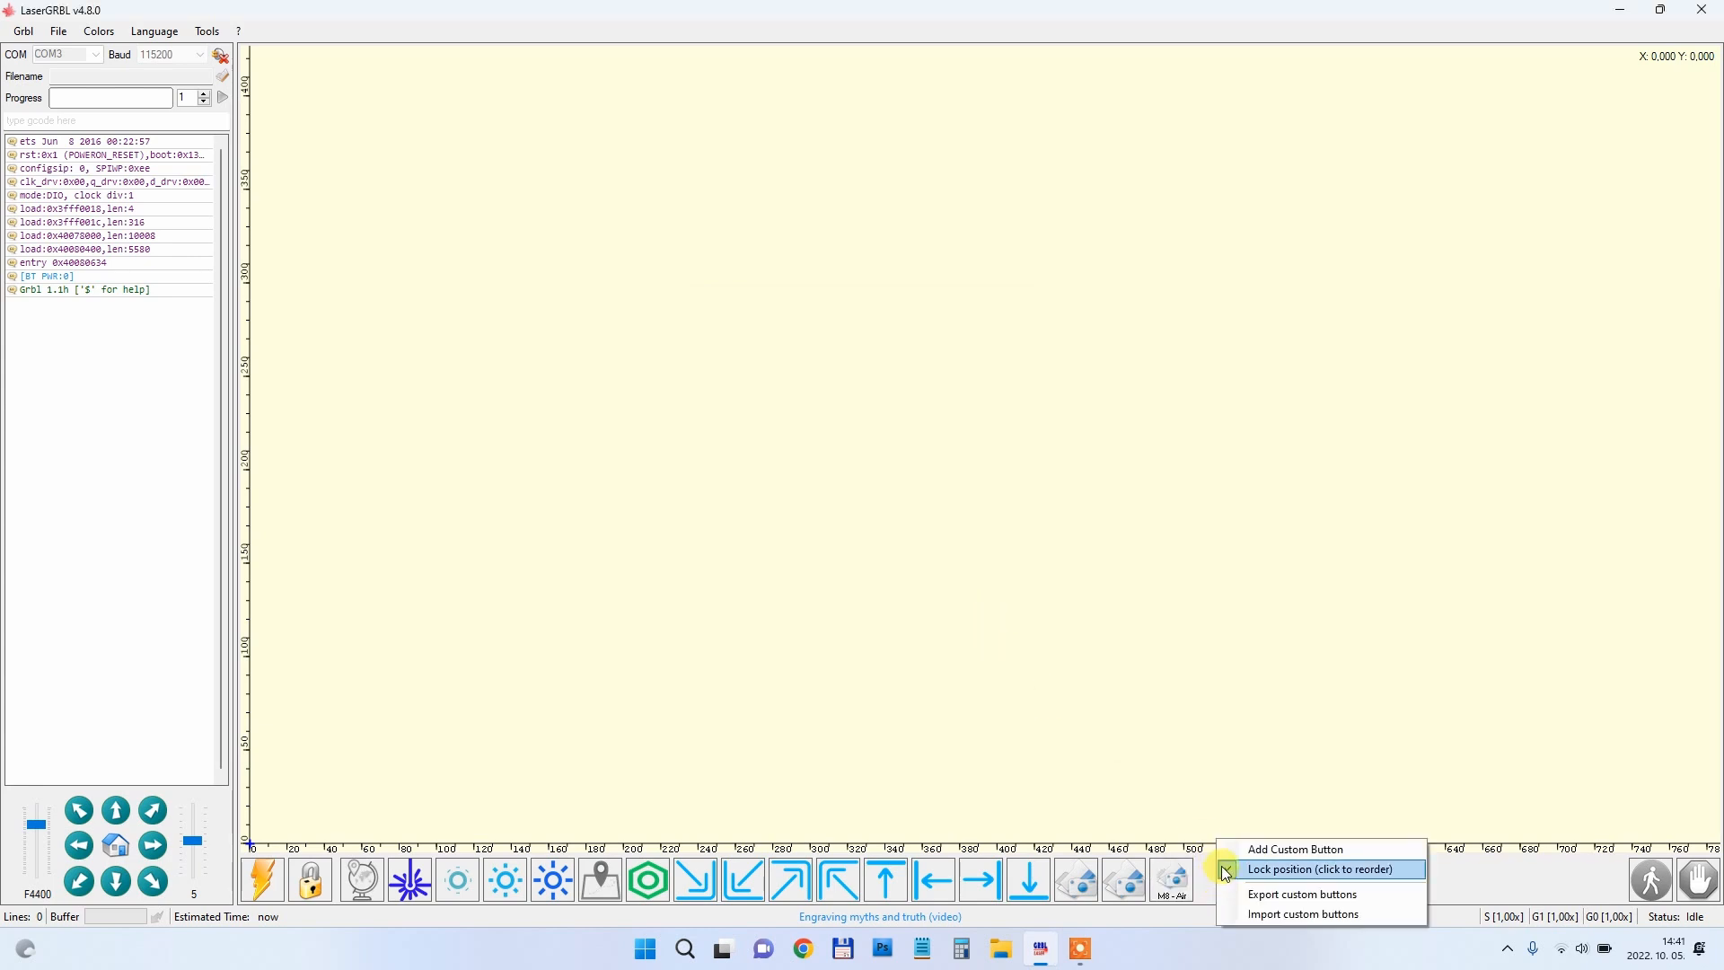
pyautogui.click(1294, 847)
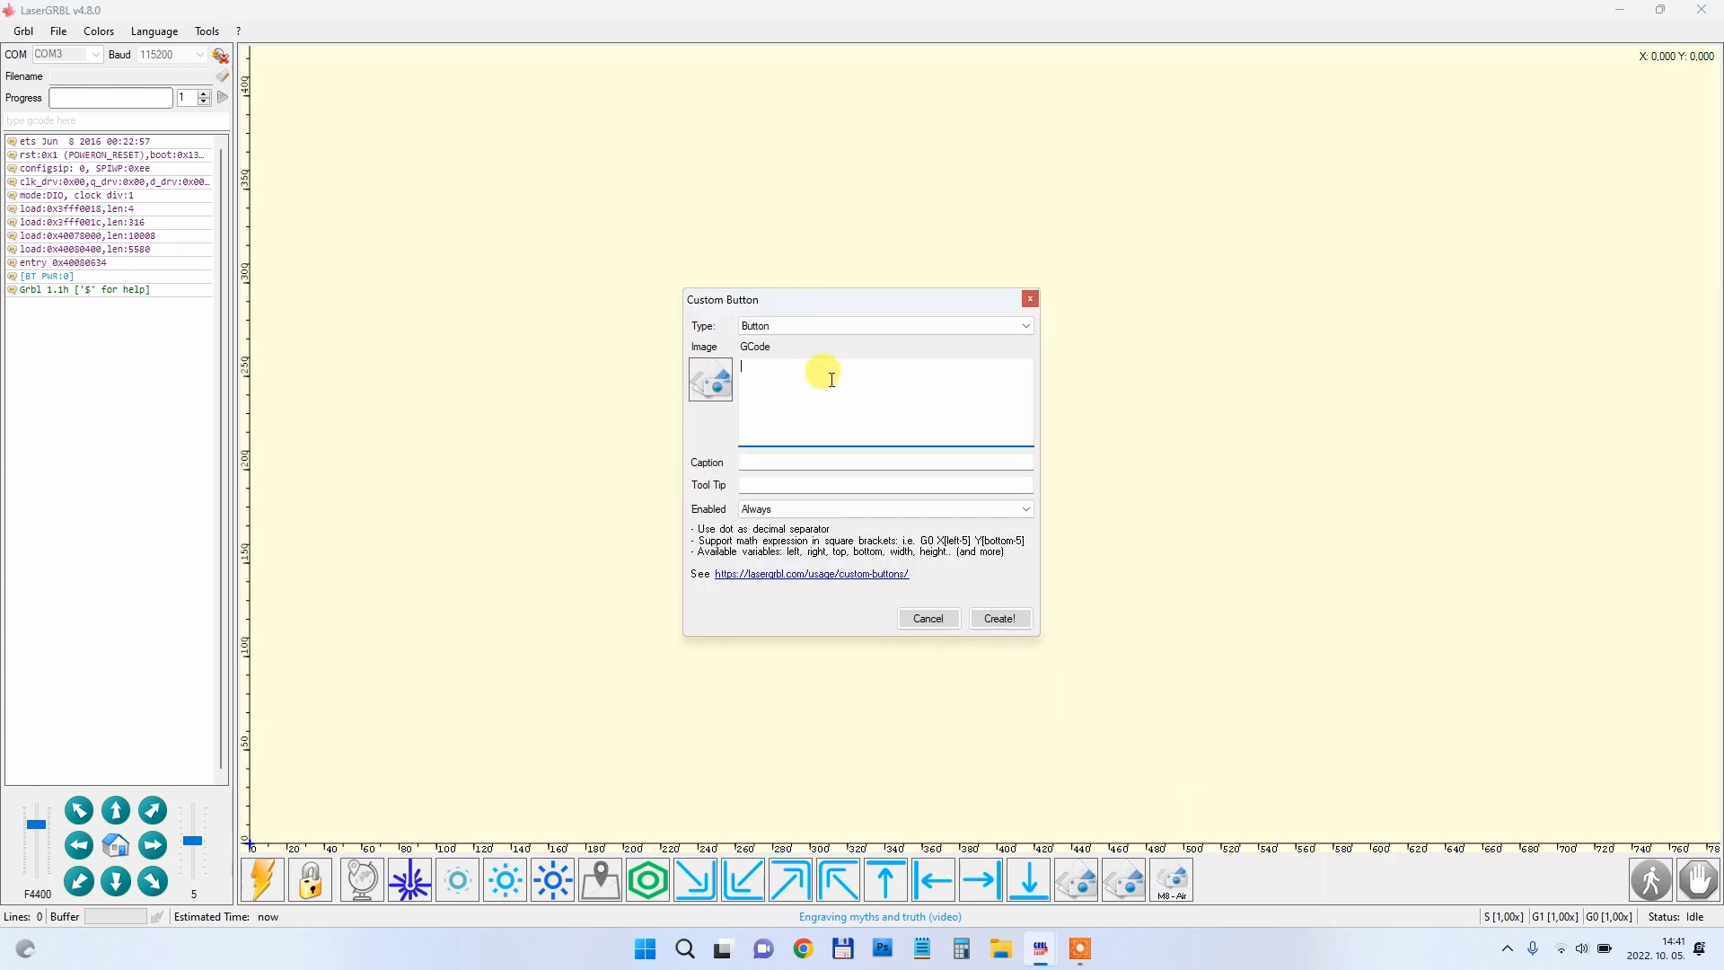
pyautogui.write('M9')
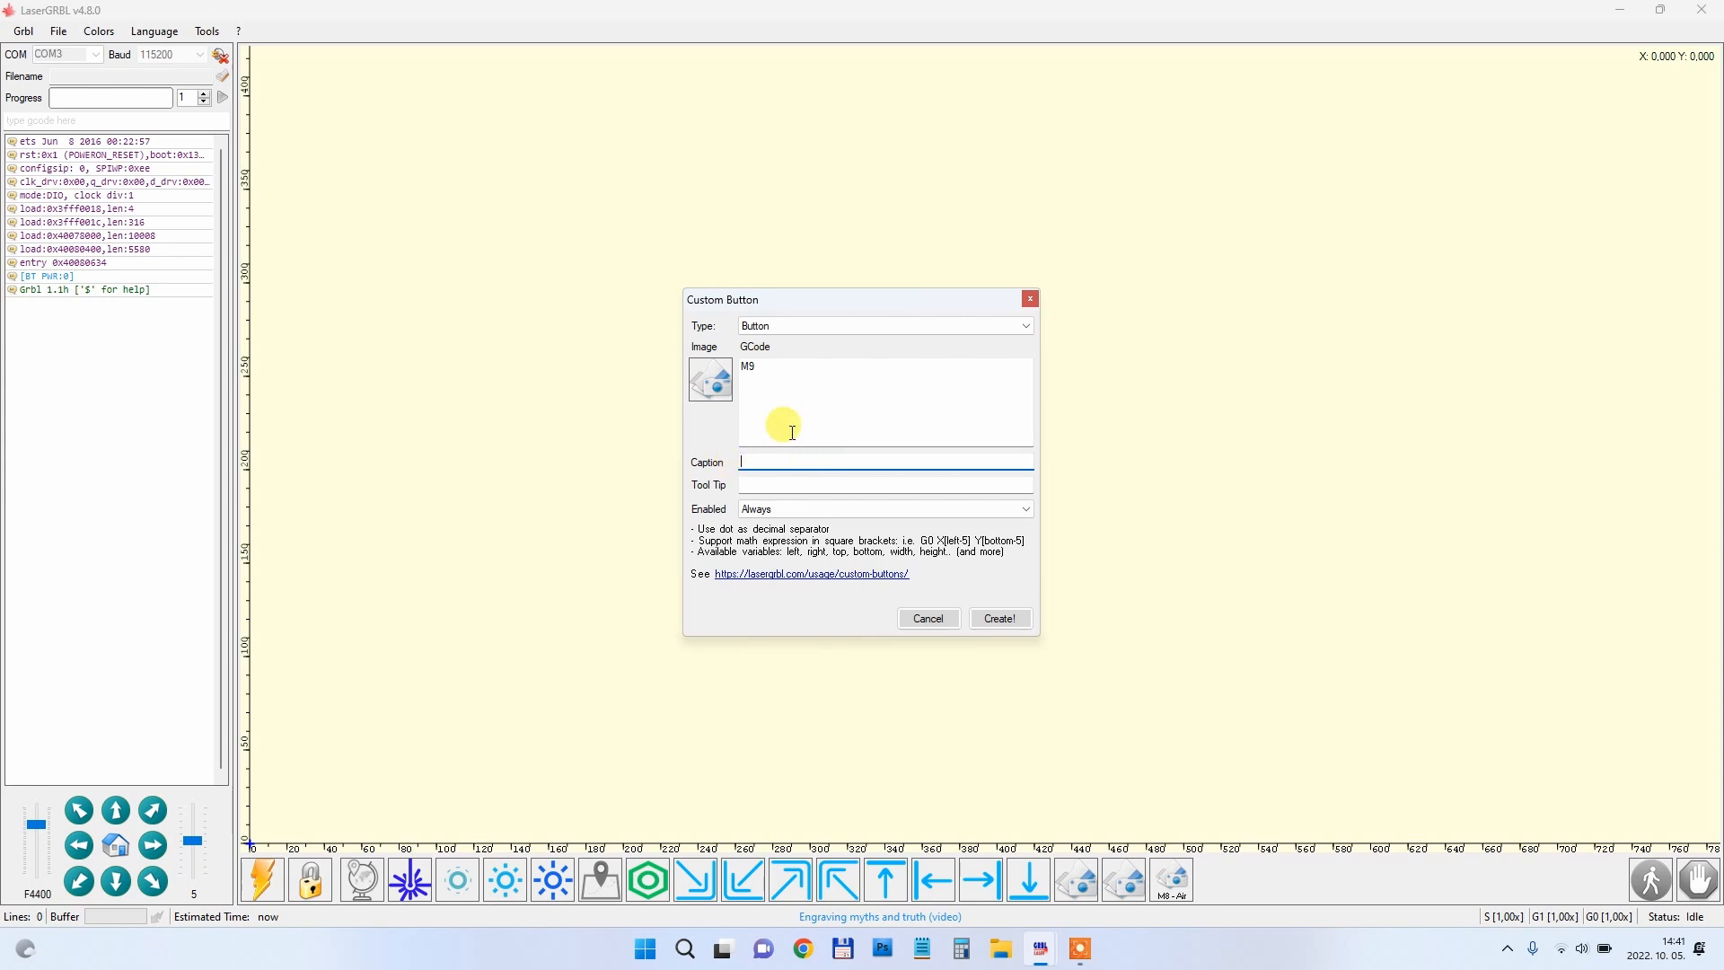
pyautogui.write('M9 - no ai')
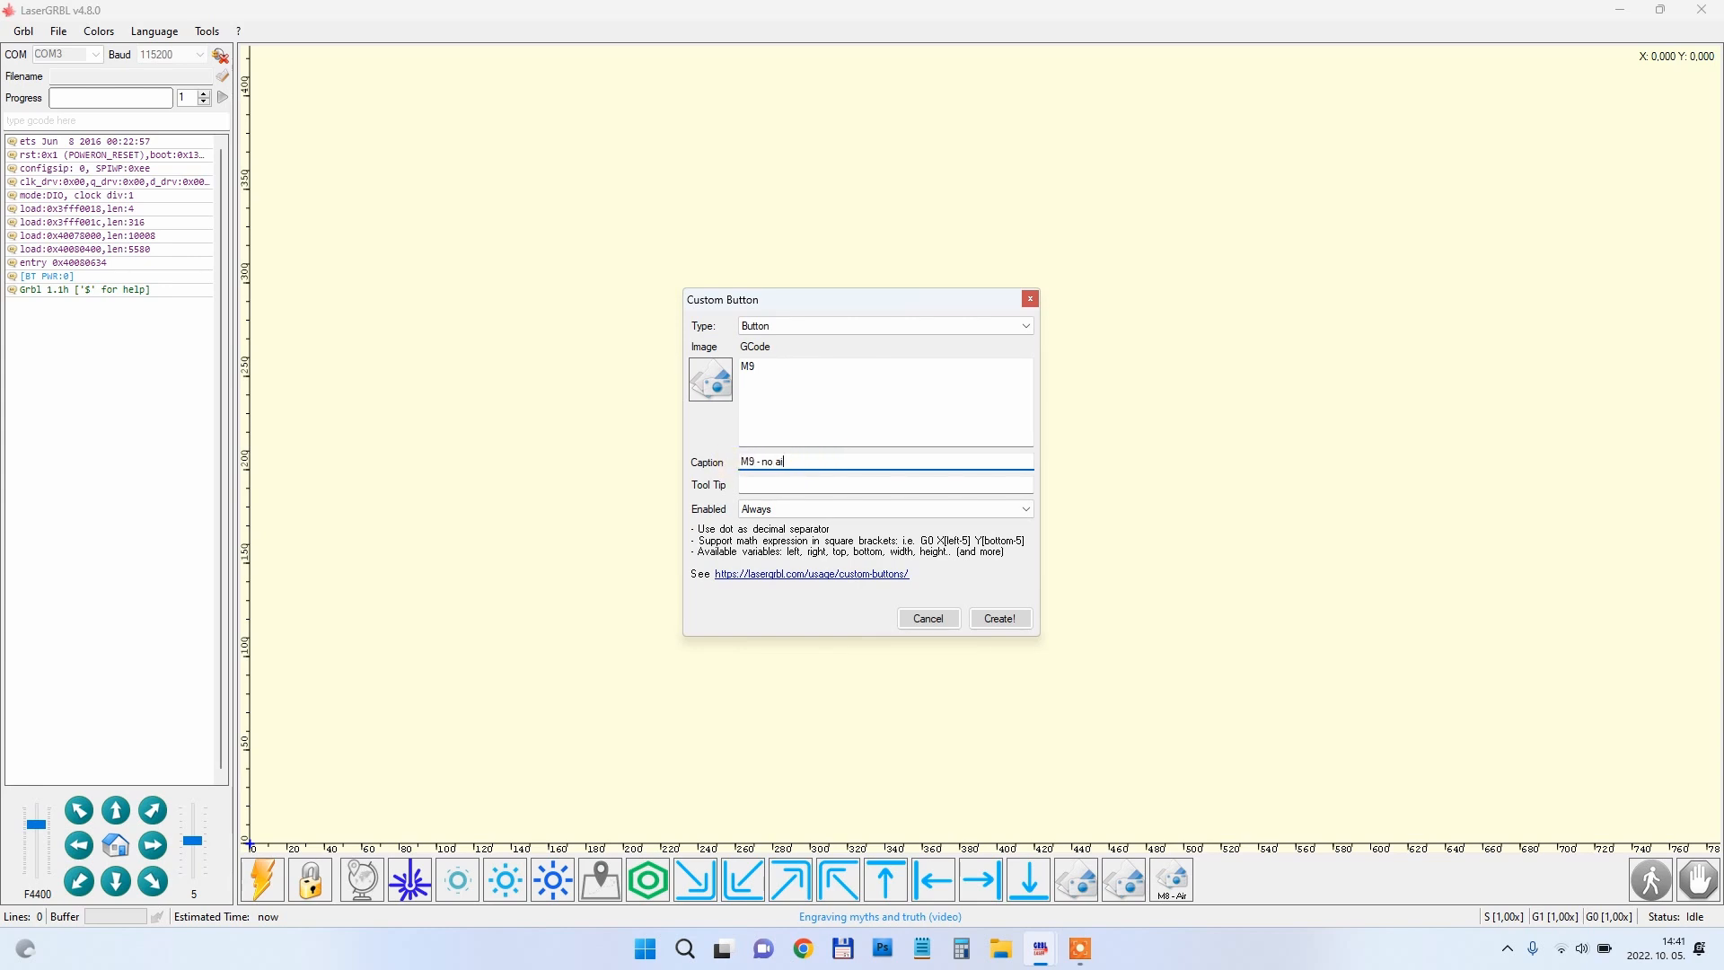